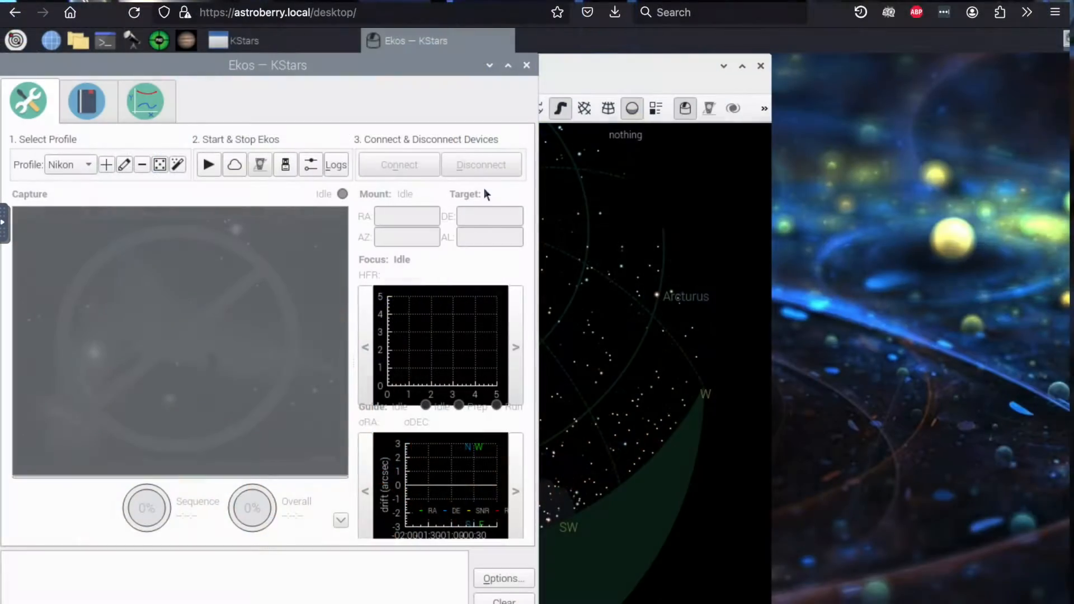
mouse_move(328, 128)
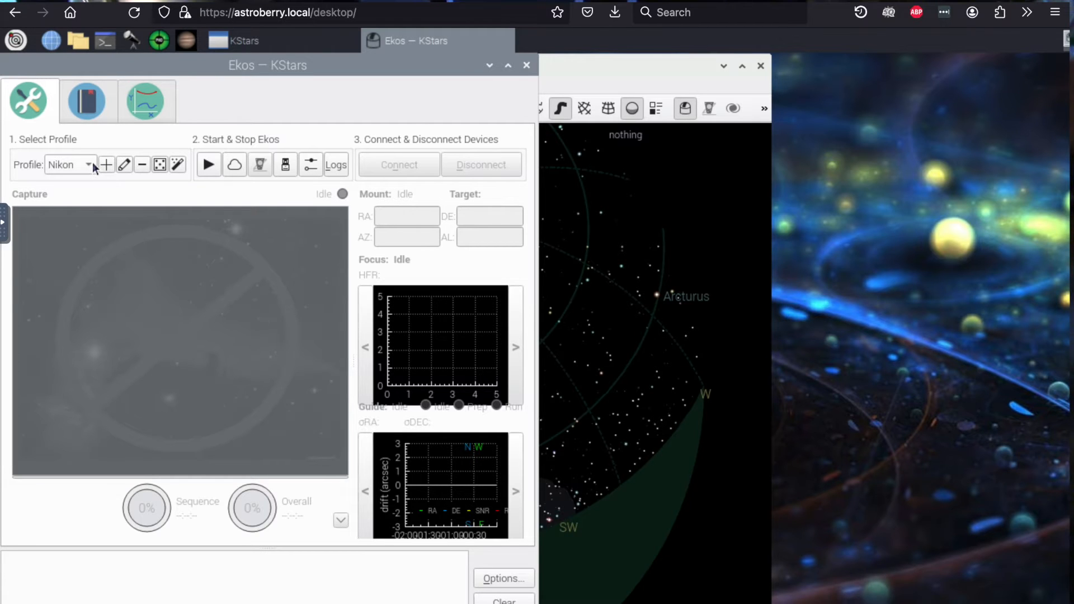
Start INDI services for the Nikon profile and connect the Nikon D7100 driver, retrying after a failure
click(208, 165)
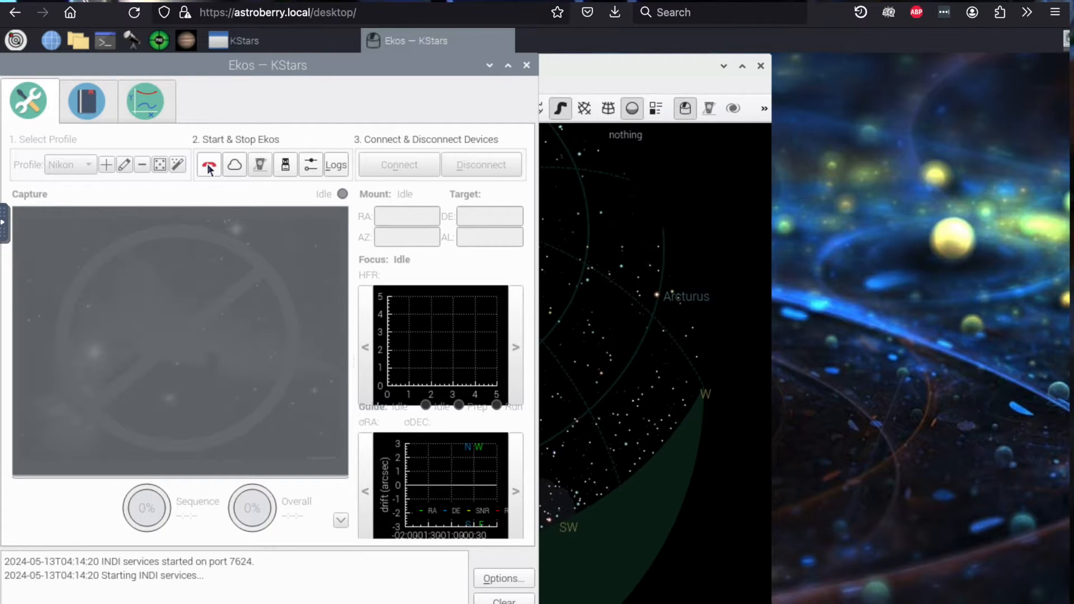
click(208, 164)
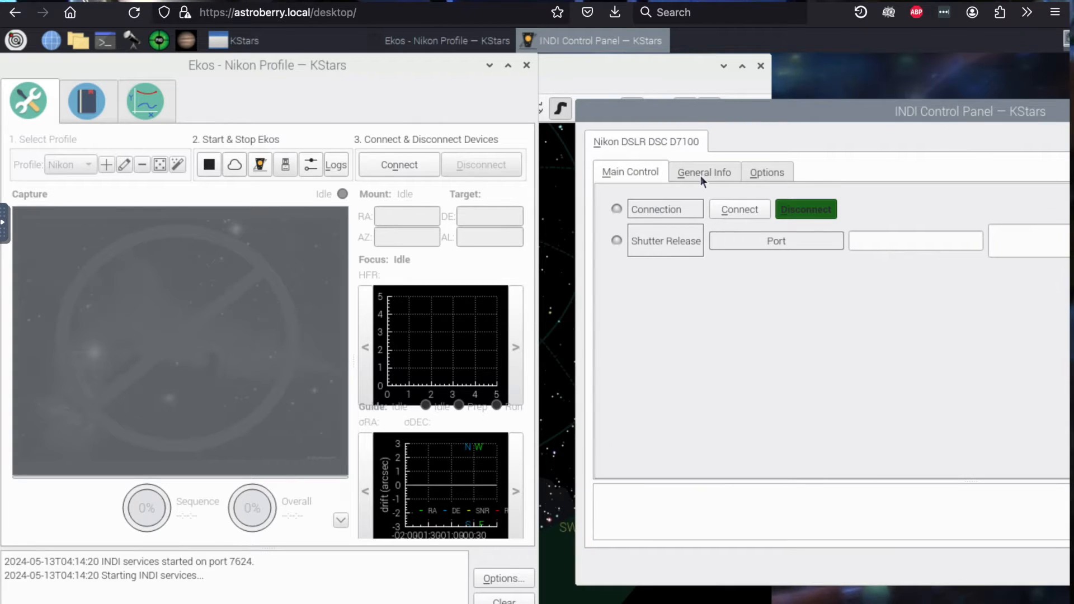
click(739, 210)
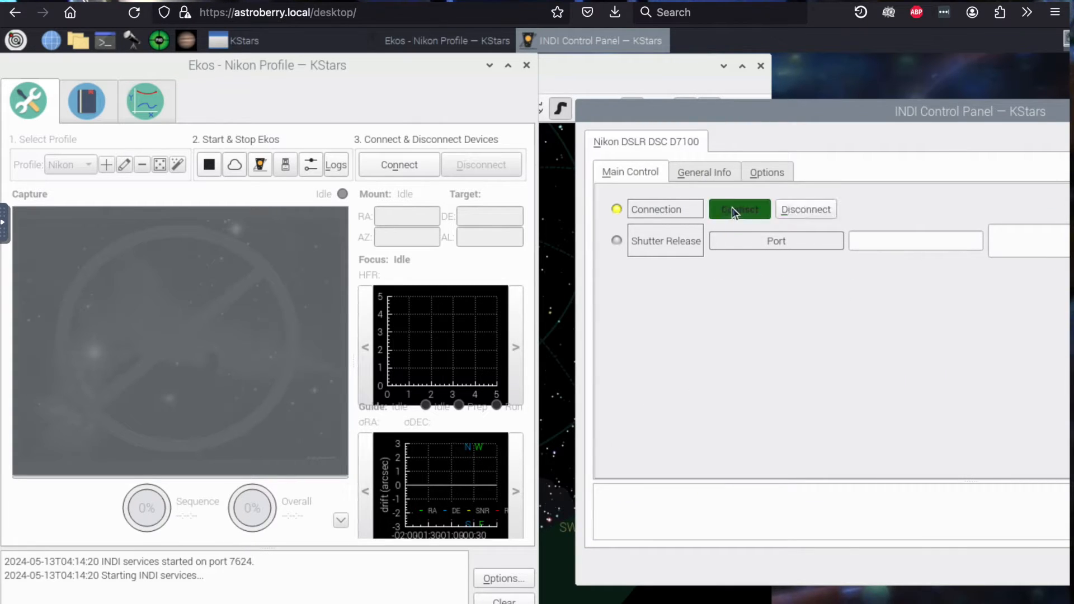
click(739, 209)
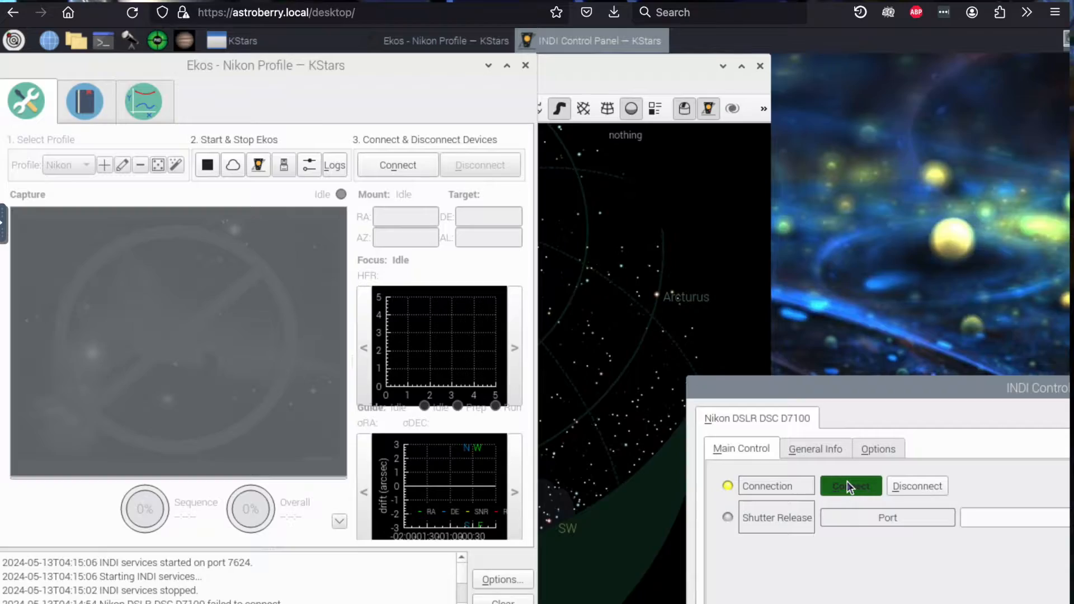
Connect the Nikon D7100 so it comes online with its capture settings available
click(850, 486)
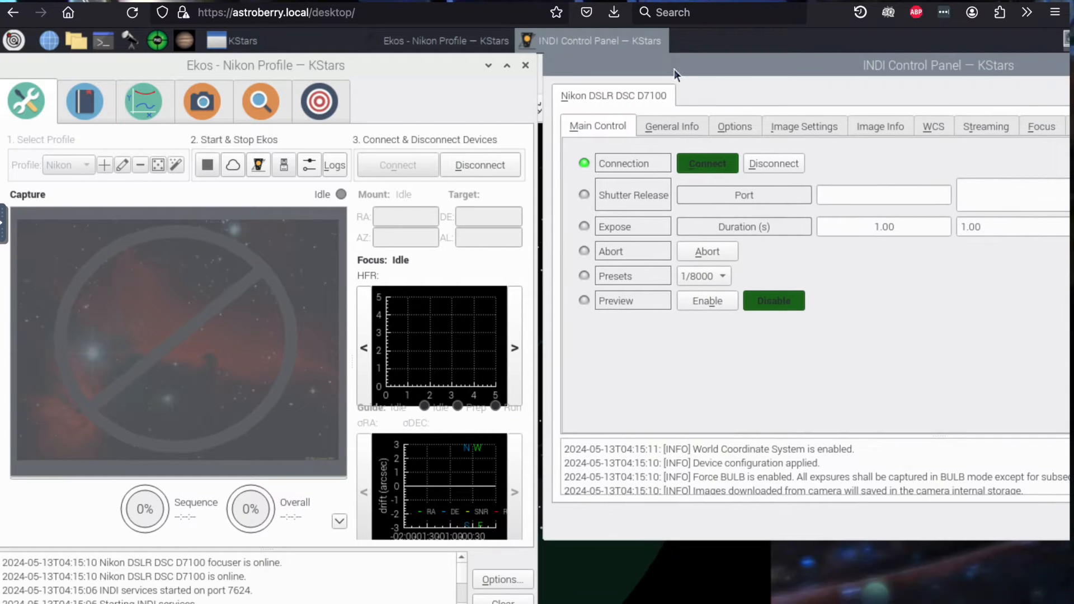
mouse_move(675, 52)
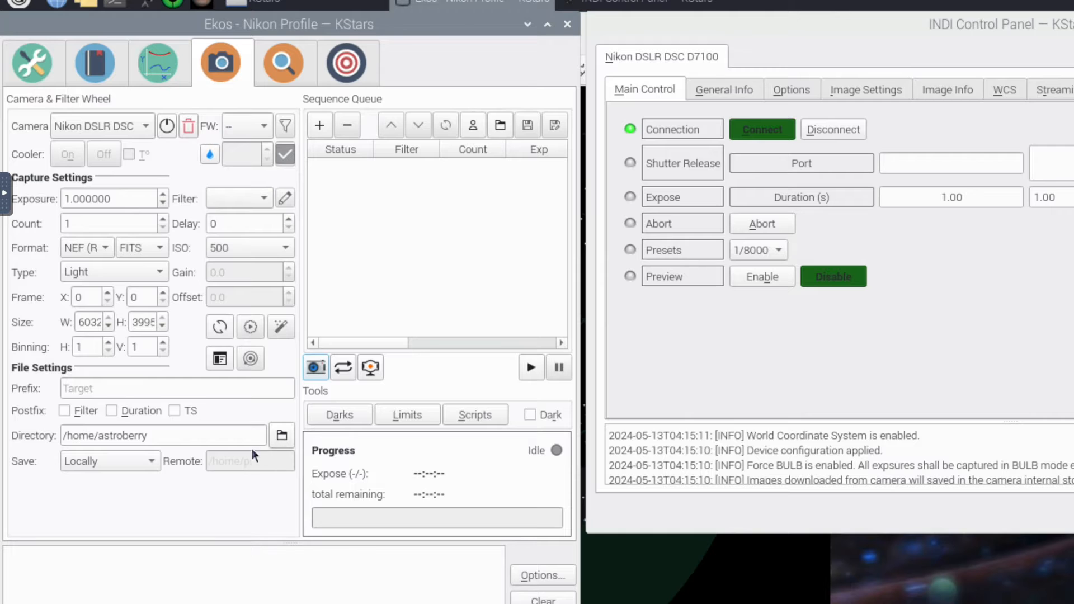
Take a 1-second preview exposure with the Nikon D7100, which aborts with capture-failed messages
click(316, 367)
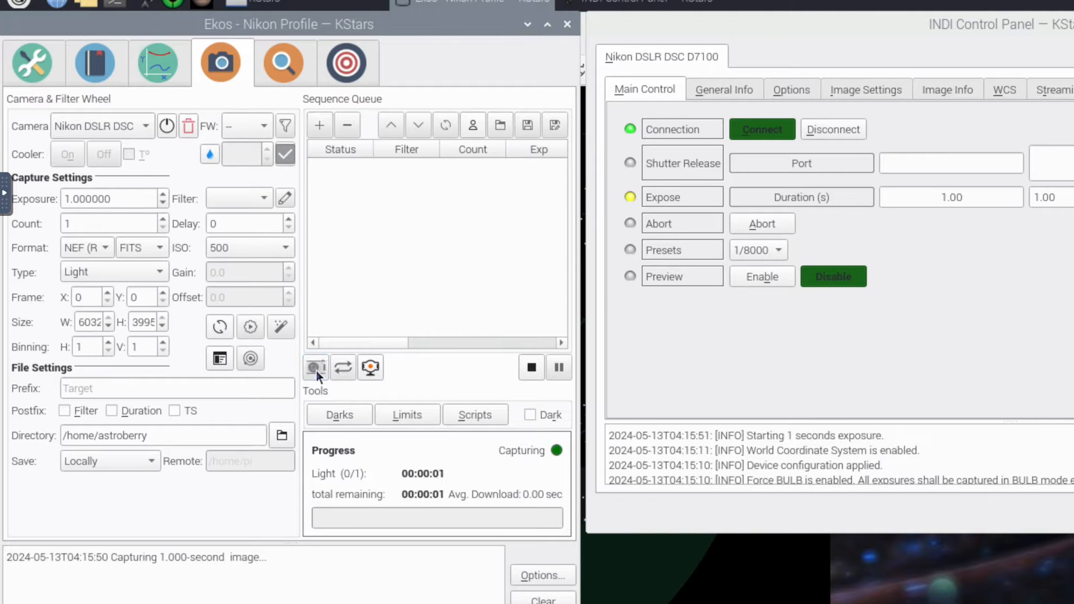
click(530, 368)
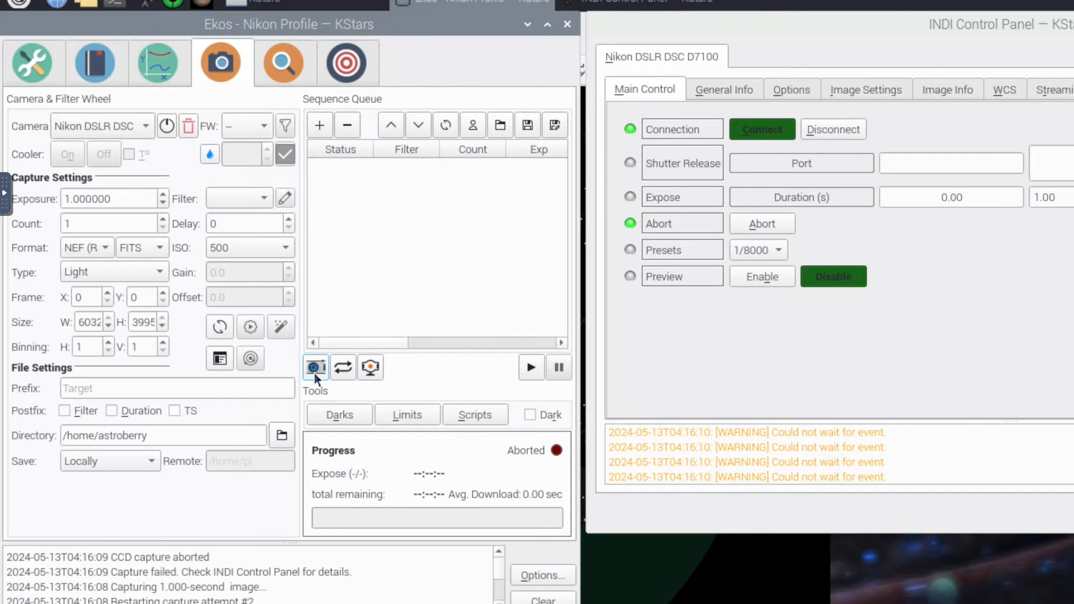
mouse_move(724, 176)
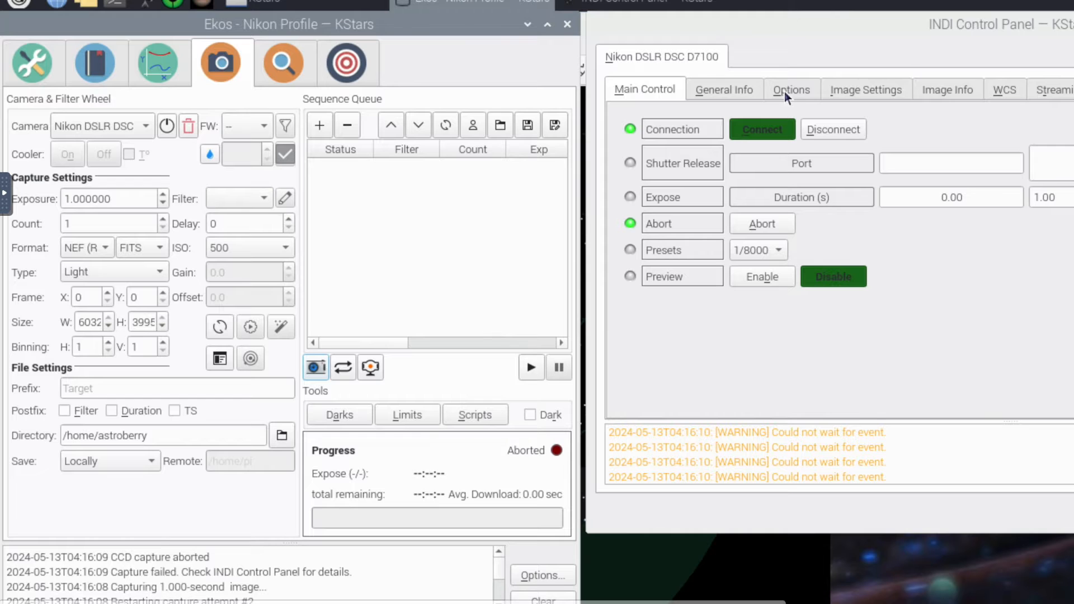
Review the Nikon driver's General Info and camera settings, including recording media and capture target
click(724, 90)
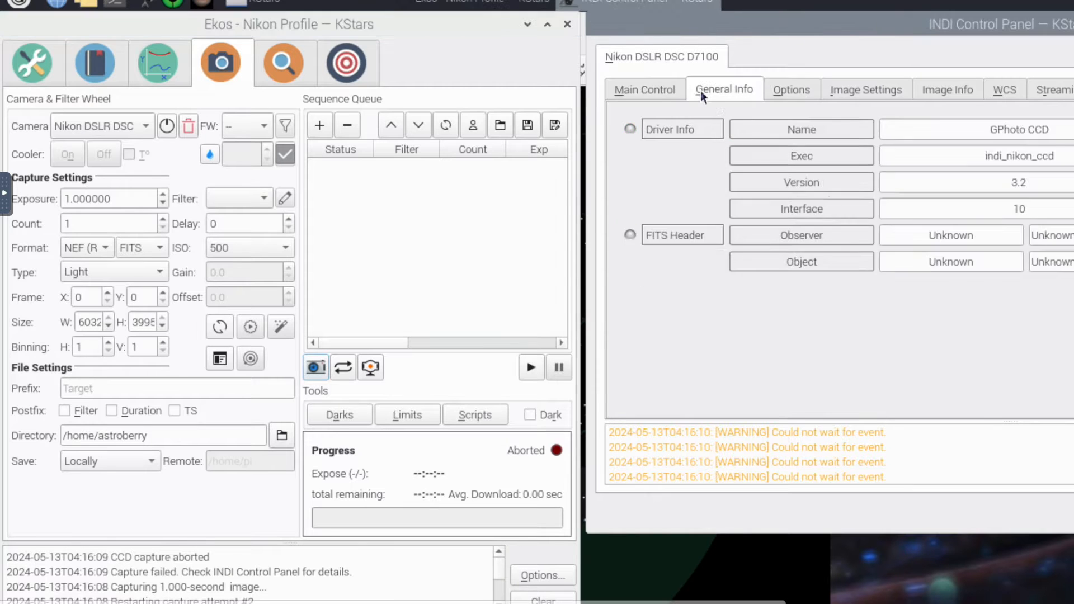
click(866, 90)
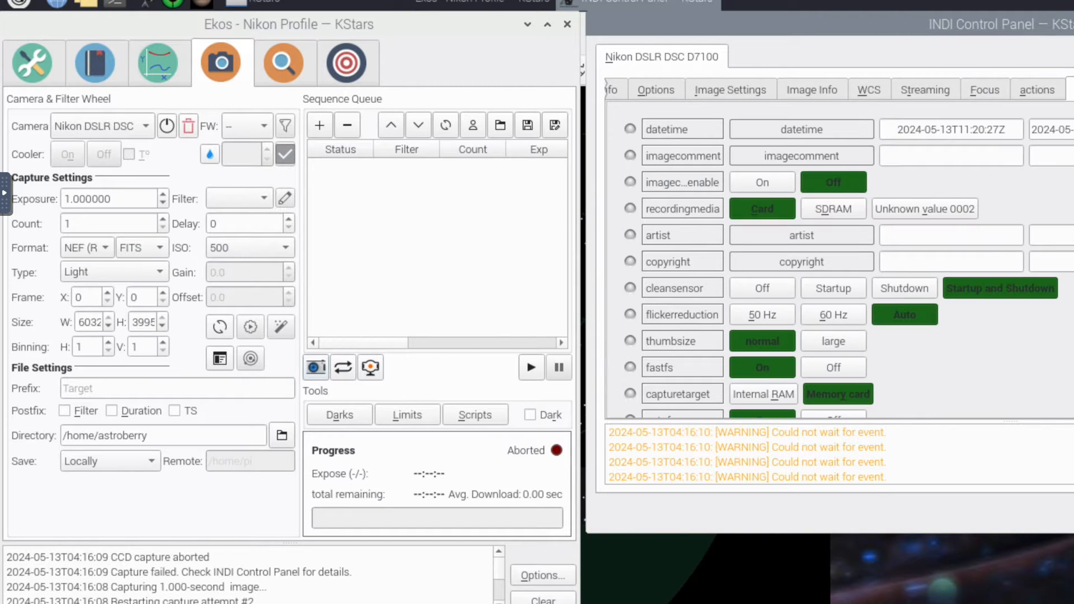
scroll(down, 3)
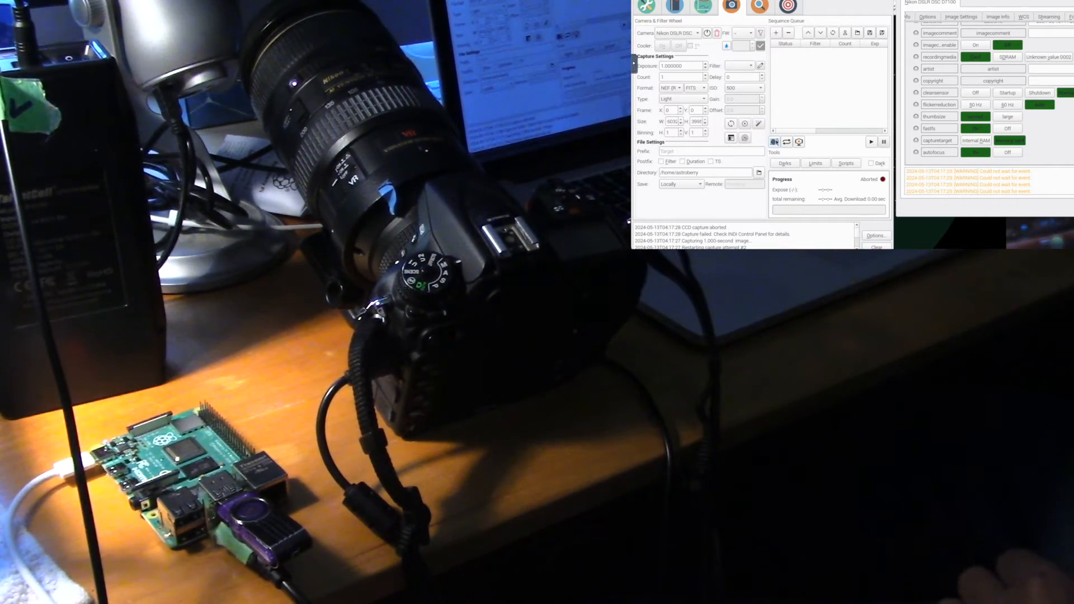
Return to the driver's settings while another 1-second capture aborts with could-not-wait-for-event warnings
click(870, 142)
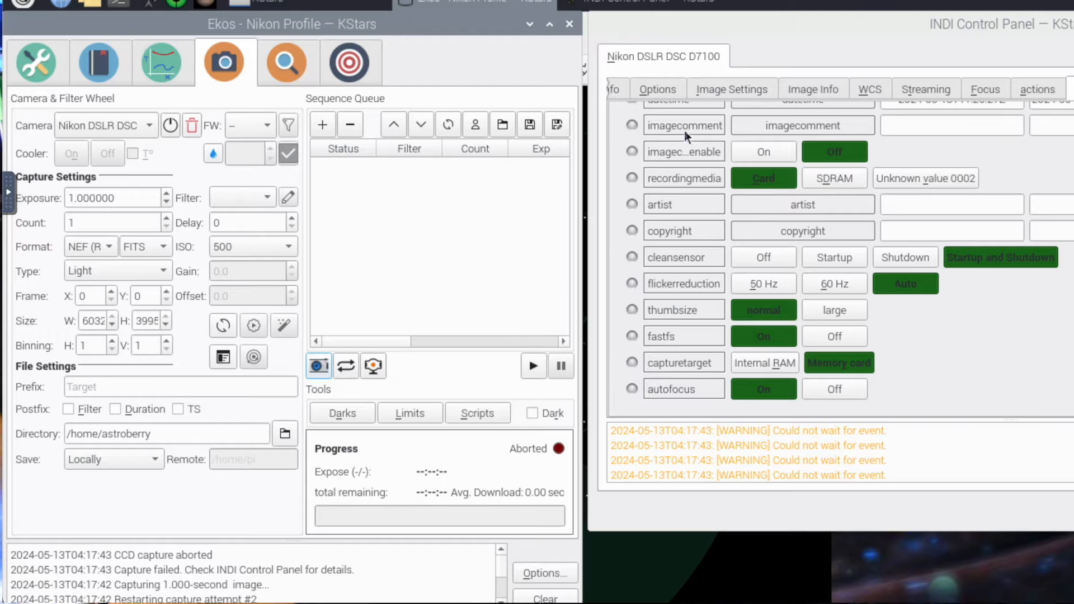
mouse_move(788, 125)
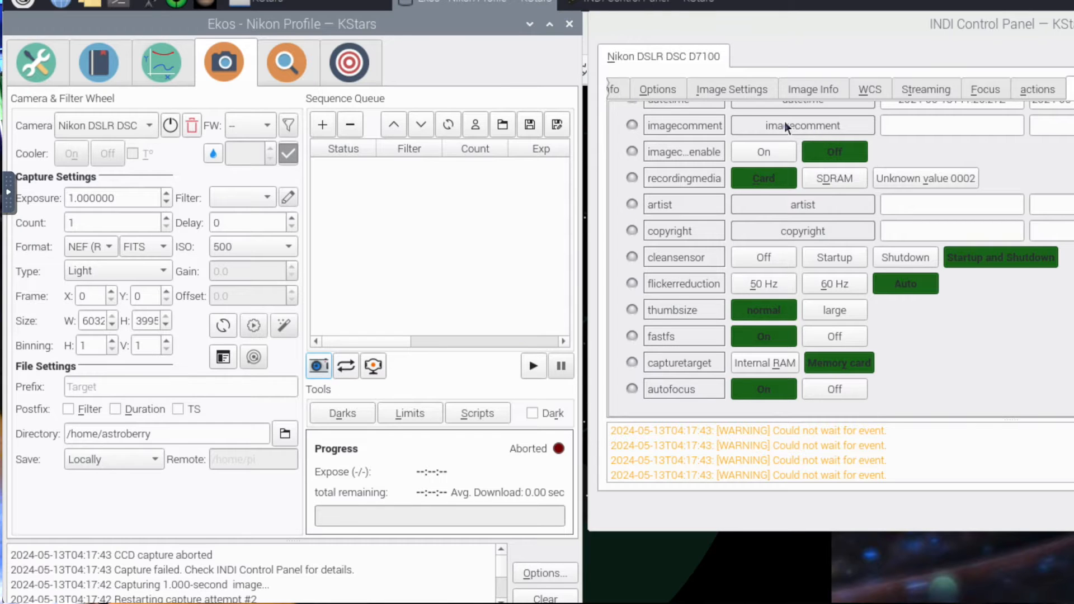
Close the INDI Control Panel and request a restart of the Nikon D7100 camera driver
click(645, 89)
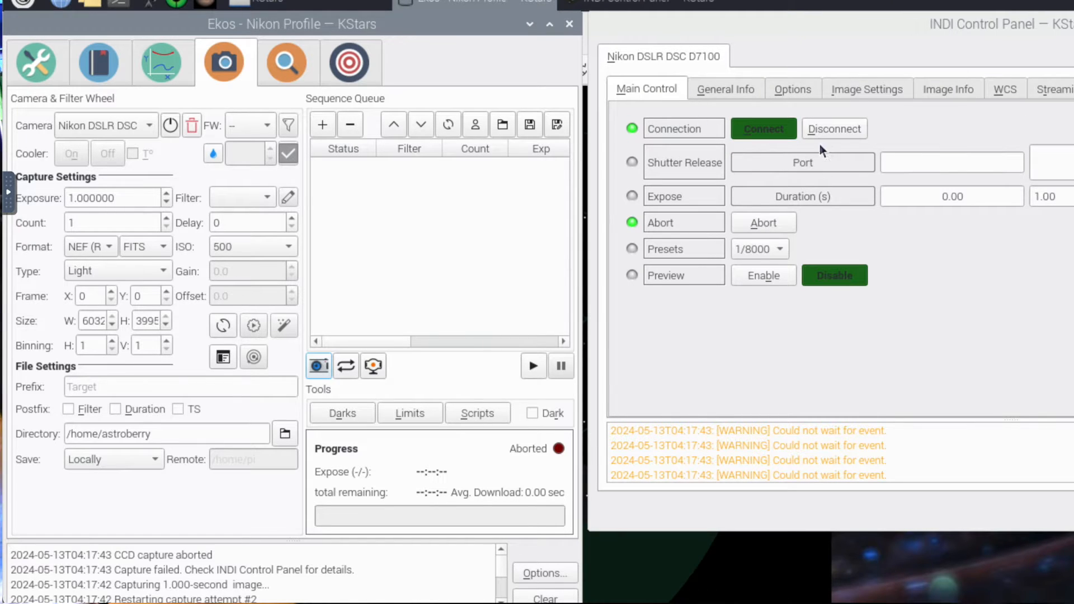
click(834, 129)
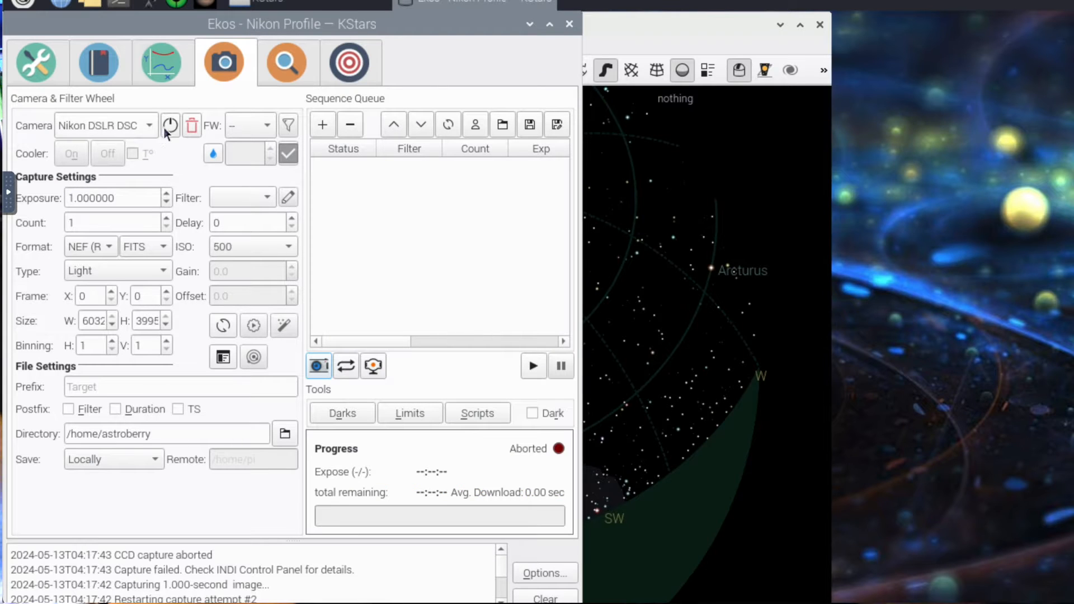
click(169, 124)
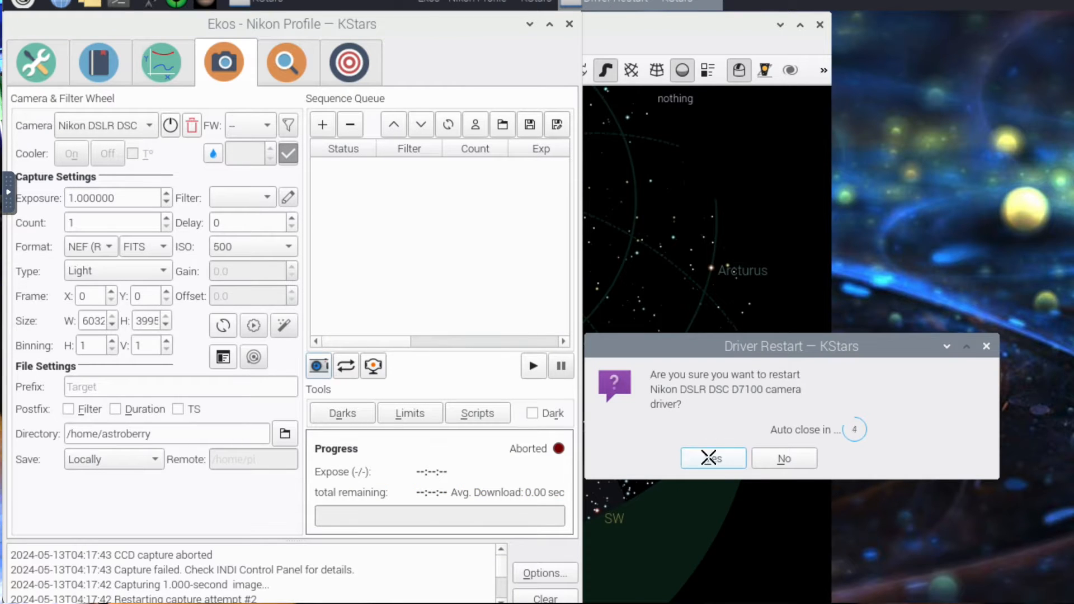
Confirm the driver restart so the Nikon D7100 reconnects, then retry a capture that still fails
click(713, 458)
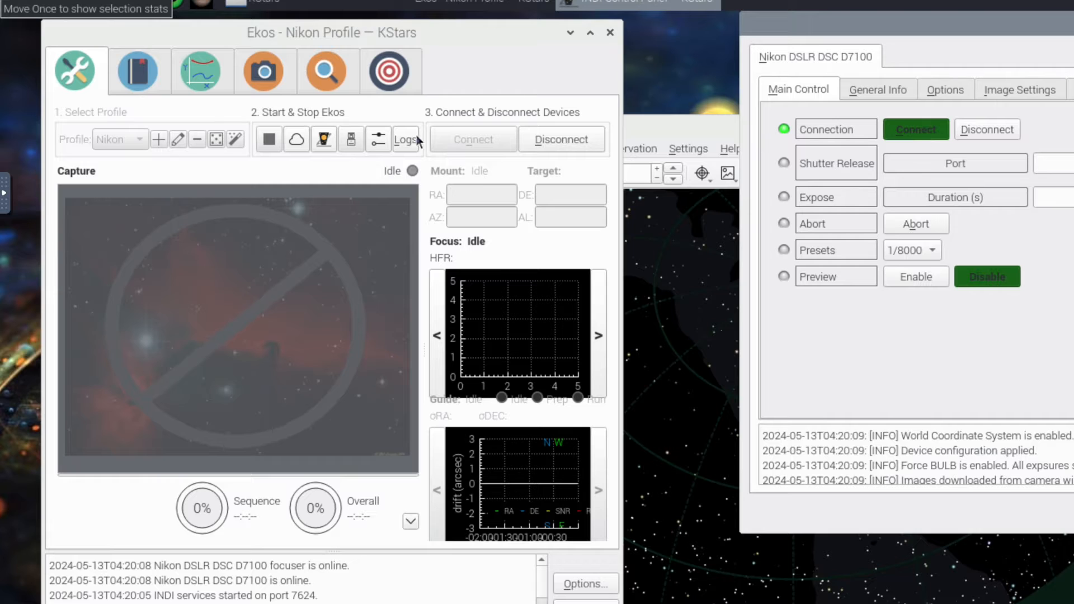
click(263, 71)
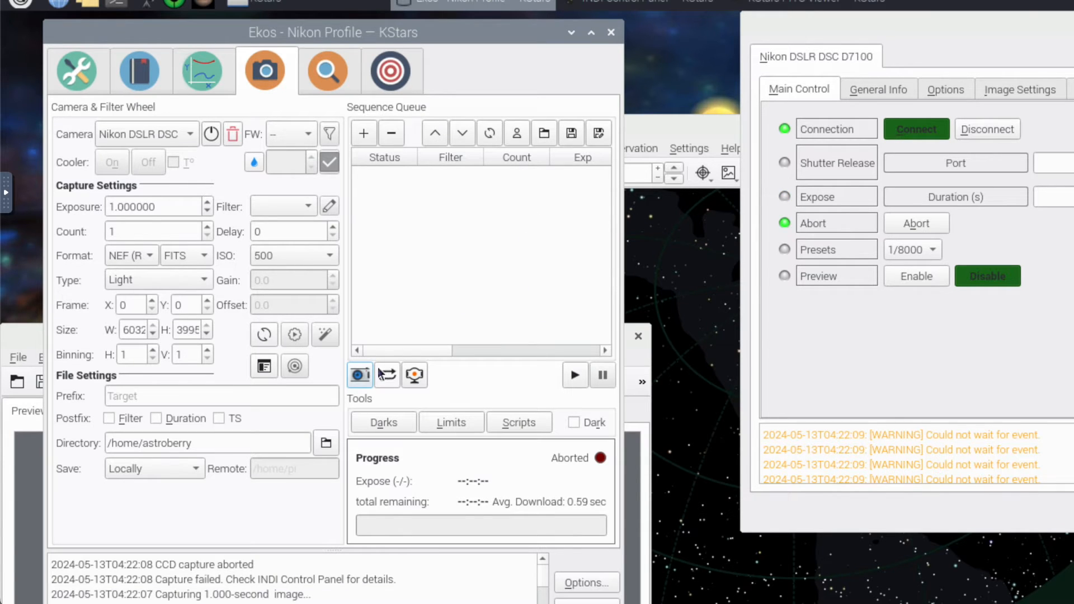
mouse_move(359, 375)
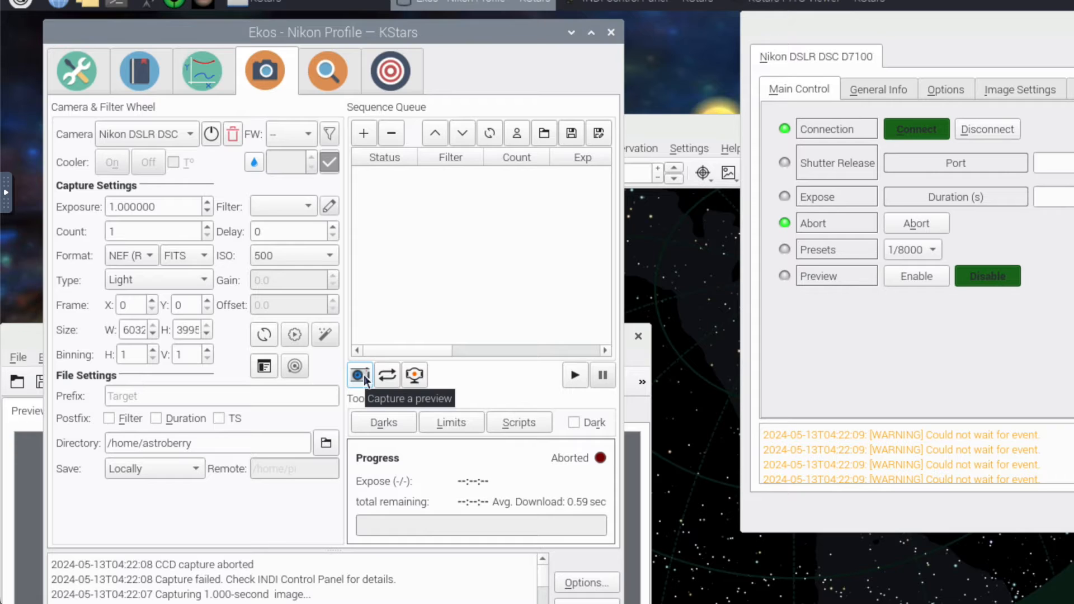
mouse_move(555, 381)
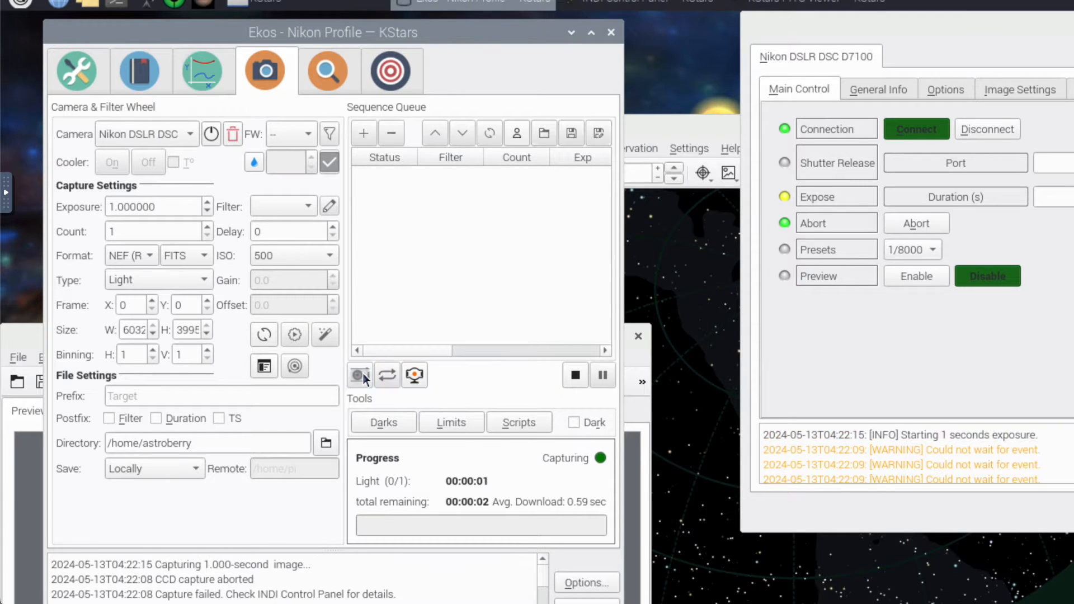
Take another preview exposure and view the driver log's missing aperture and focal length warnings
click(576, 374)
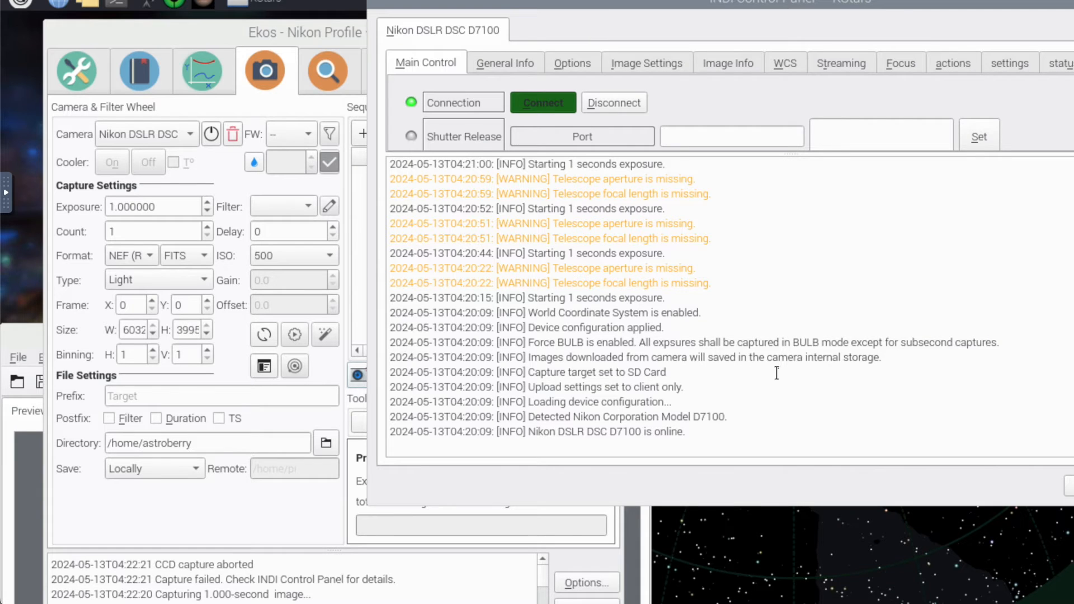
mouse_move(785, 371)
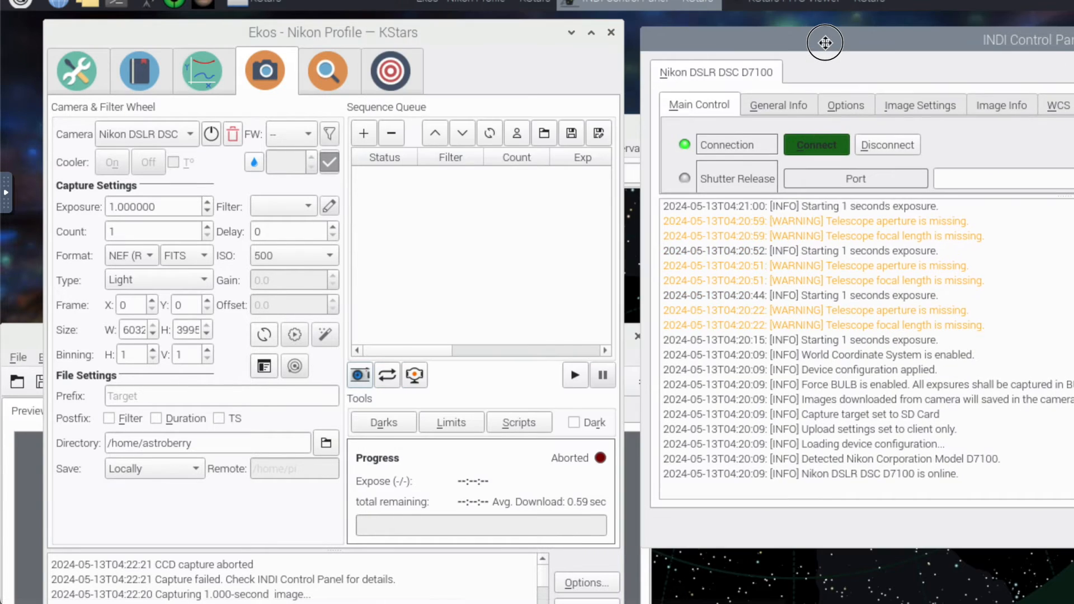
mouse_move(382, 387)
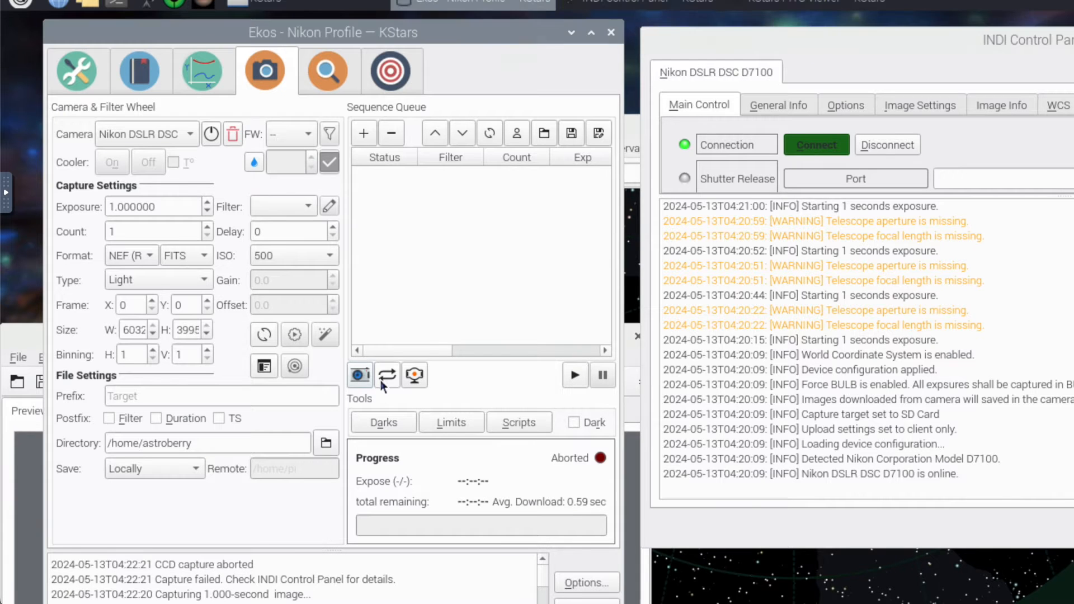
Retry preview exposures and start looping framing until the log shows 'Exposure failed to save image' and a download I/O error
click(575, 375)
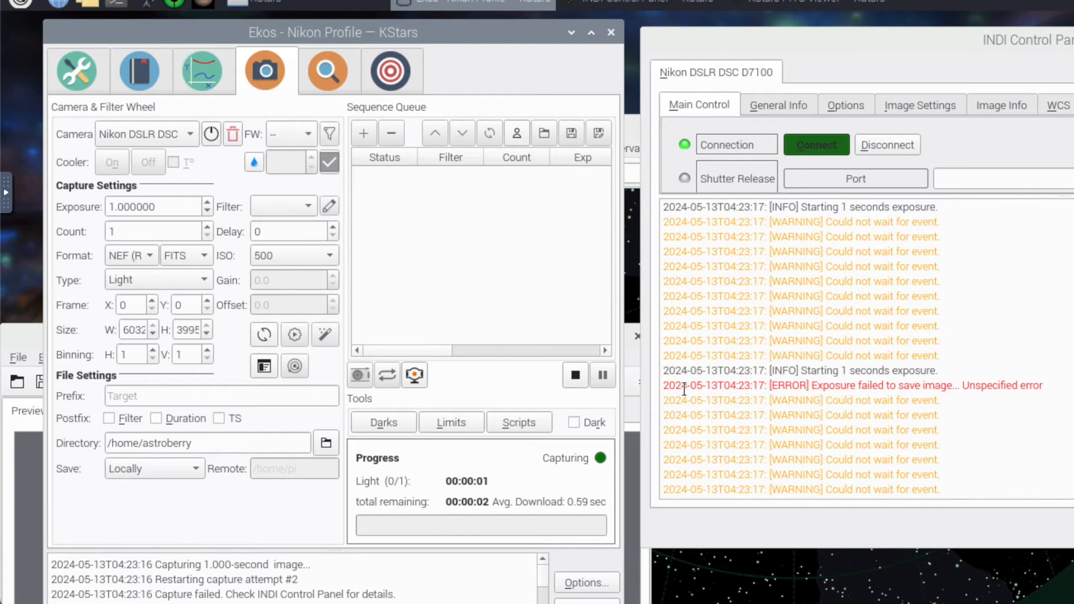
click(574, 375)
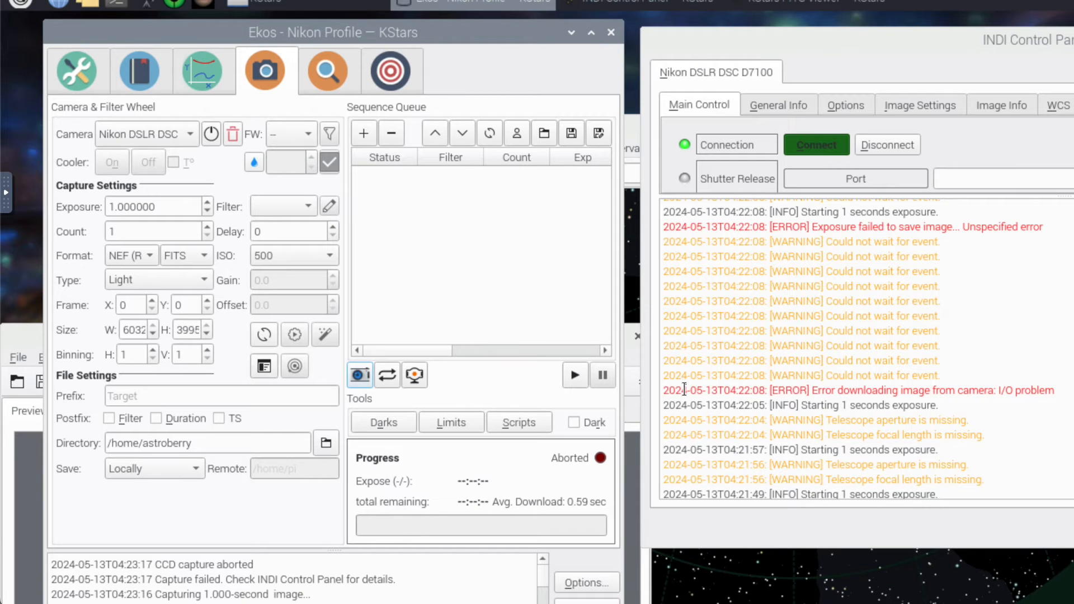
click(575, 375)
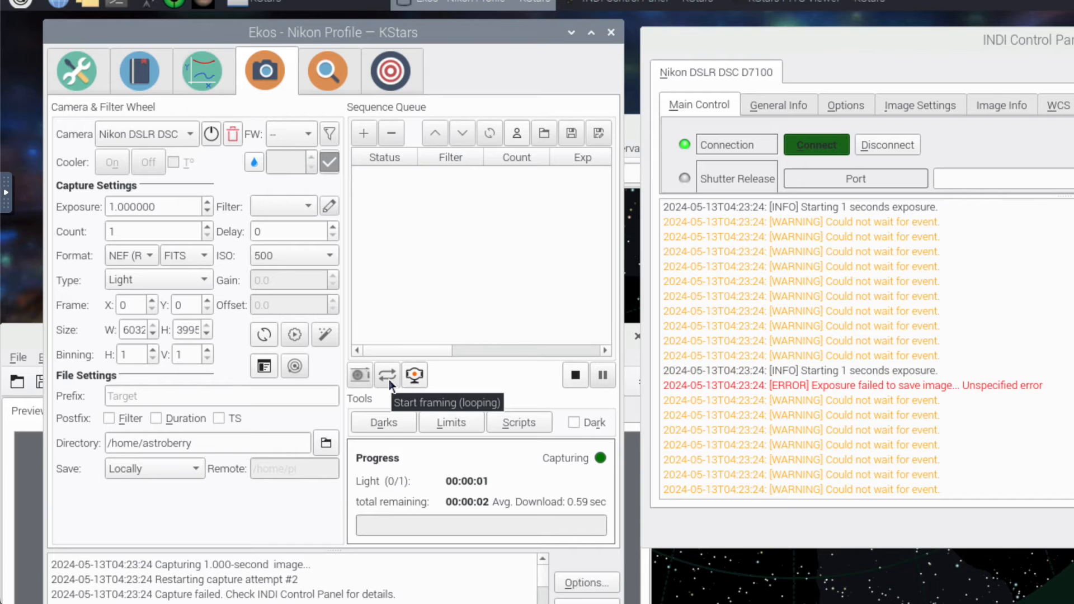
click(575, 375)
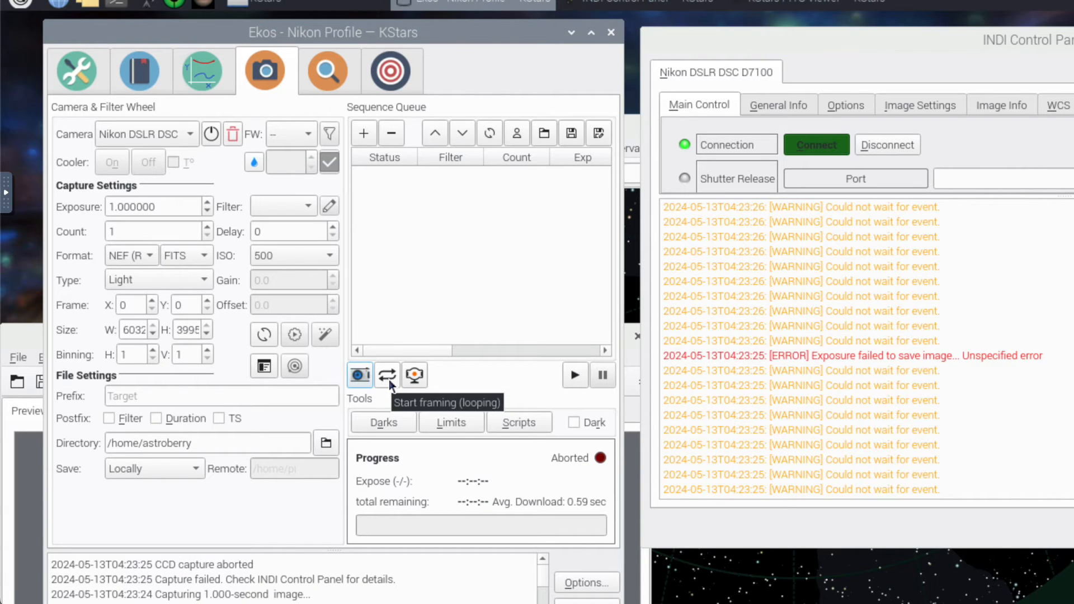